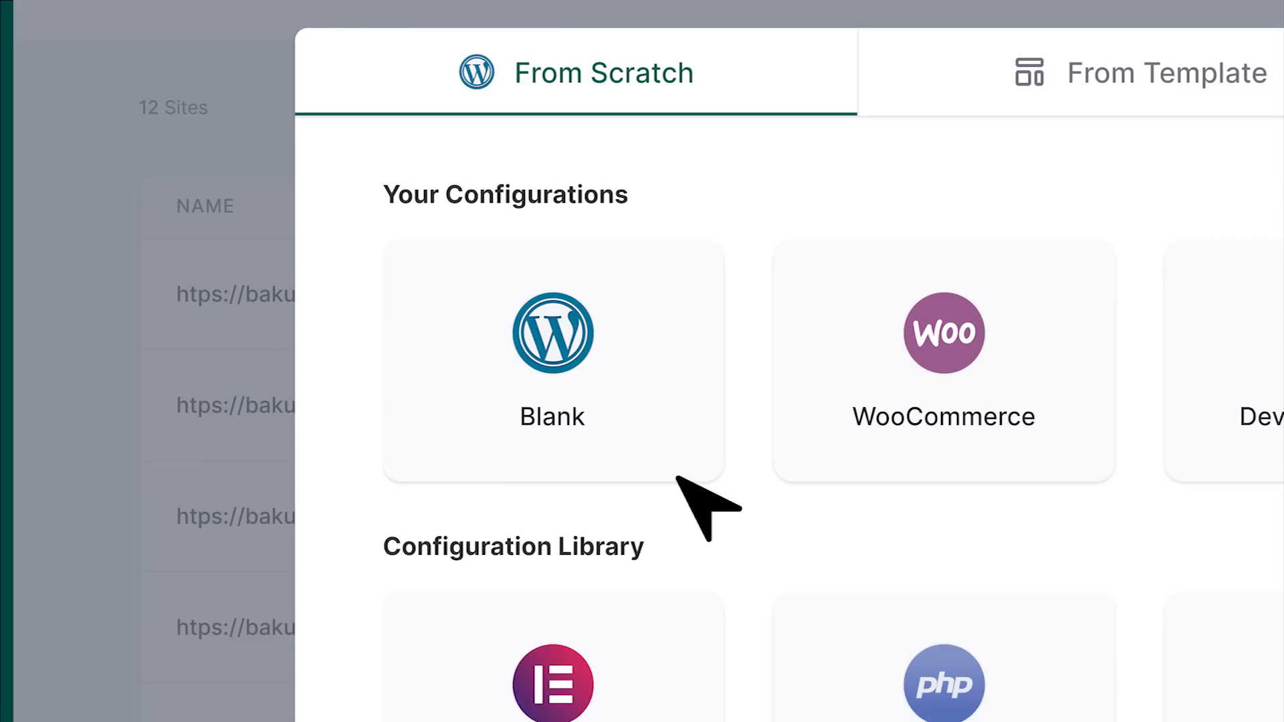
# Step: Switch the Add New site dialog to the Store of ready-made templates like Photography Portfolio
pyautogui.click(835, 133)
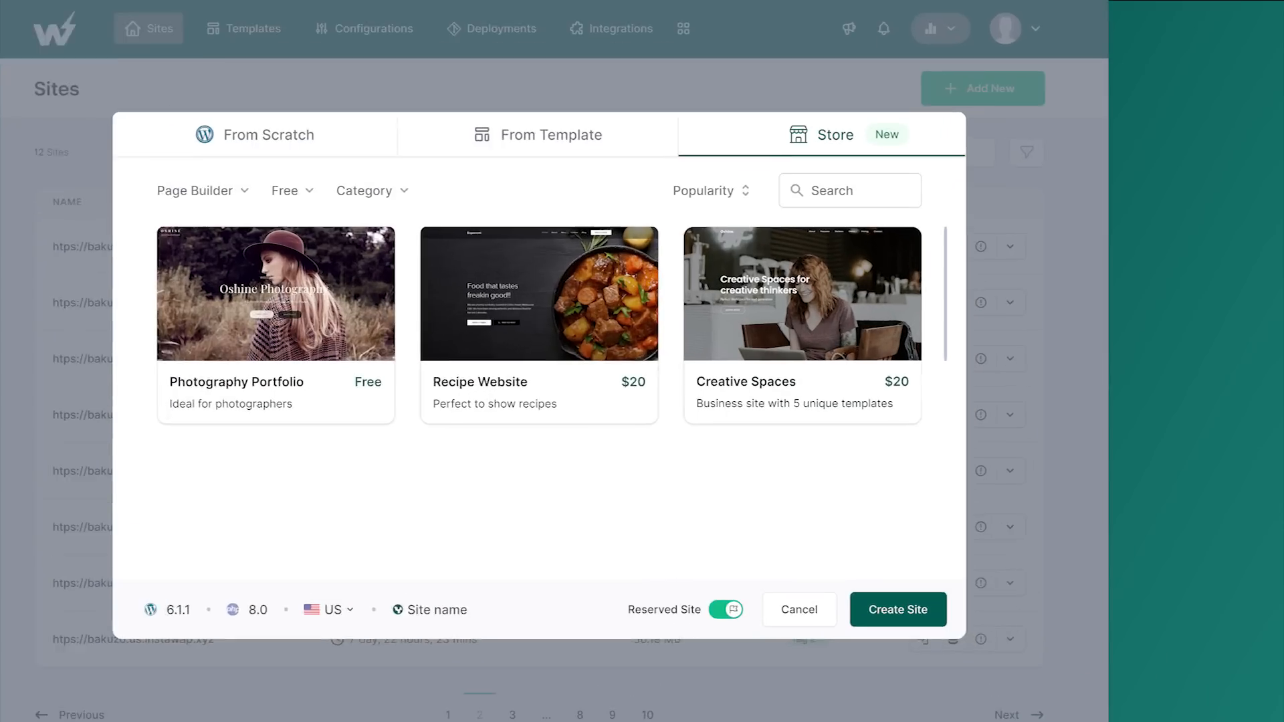
pyautogui.click(801, 293)
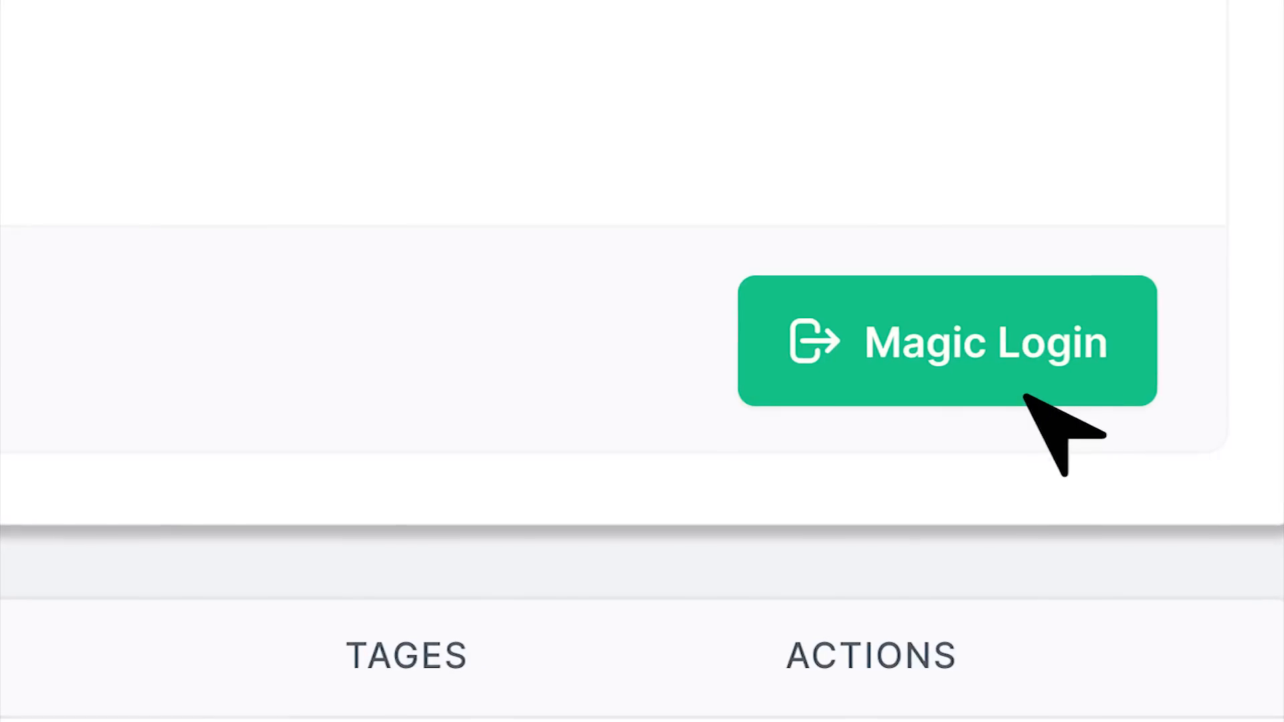
# Step: Sign in to the new WordPress site via Magic Login, no password needed
pyautogui.click(947, 341)
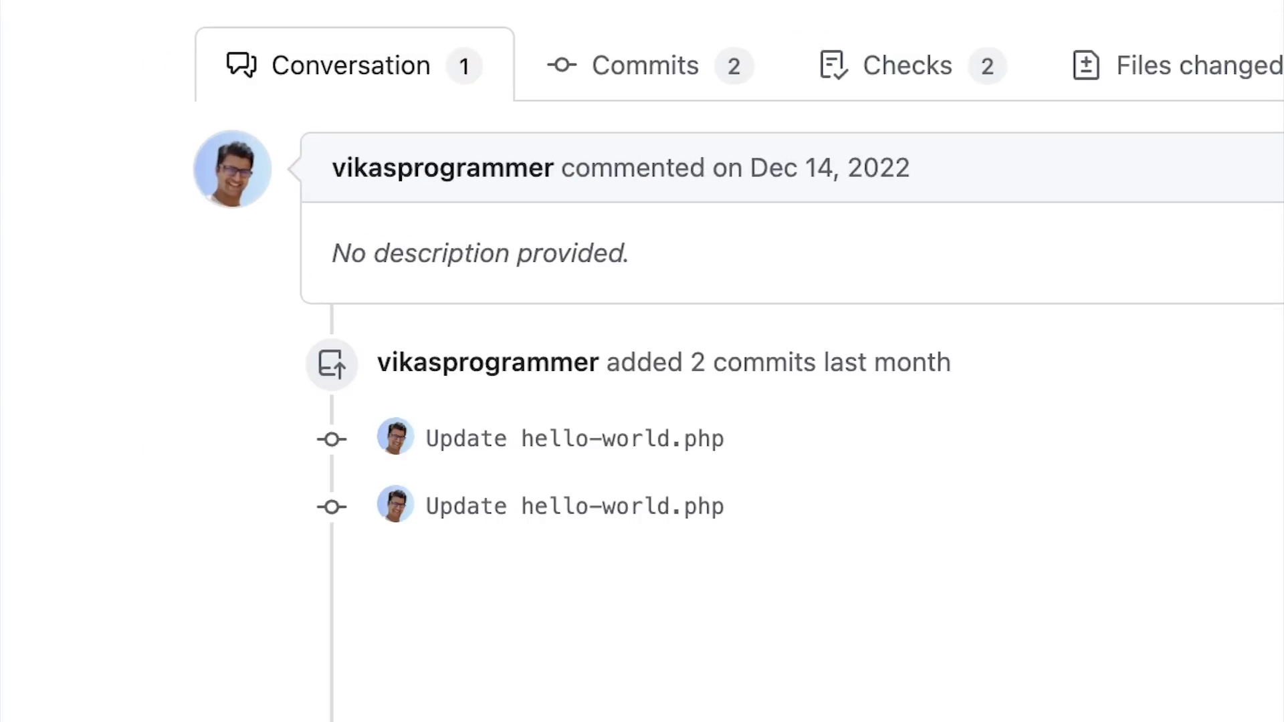
# Step: Scroll to the github-actions bot comment showing the deployed site URL and Magic Login link
pyautogui.scroll(-3)
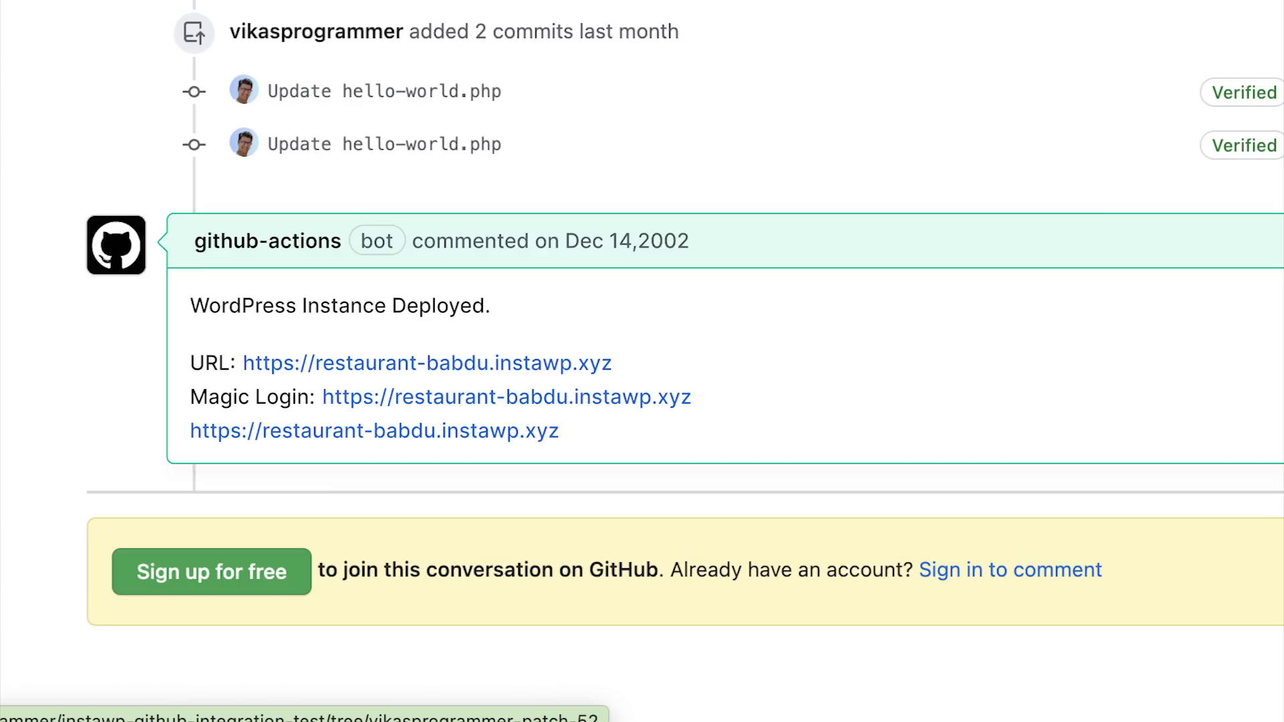